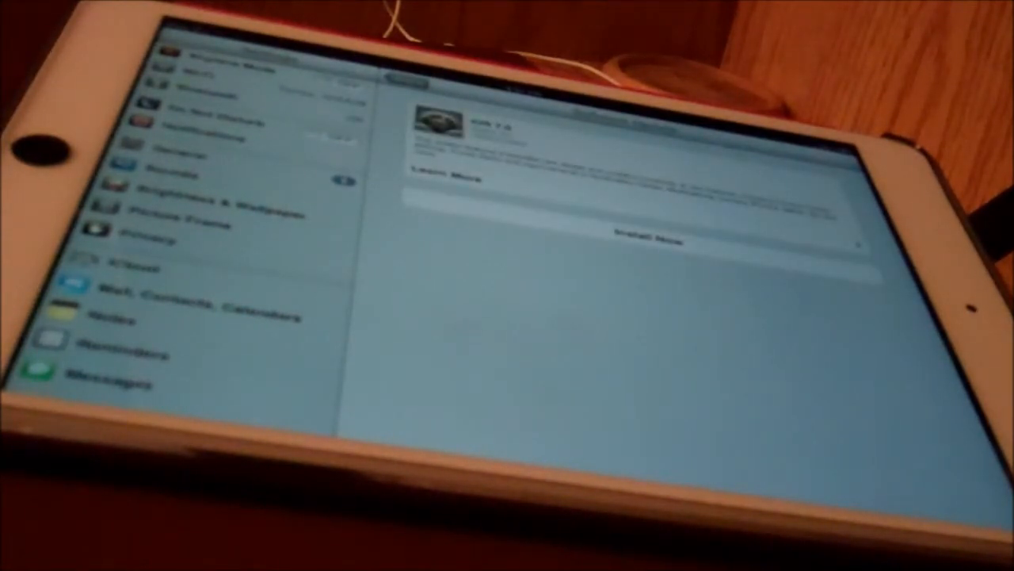
- Start installing the iOS 7.0 update via Install Now in Software Update
left_click(646, 241)
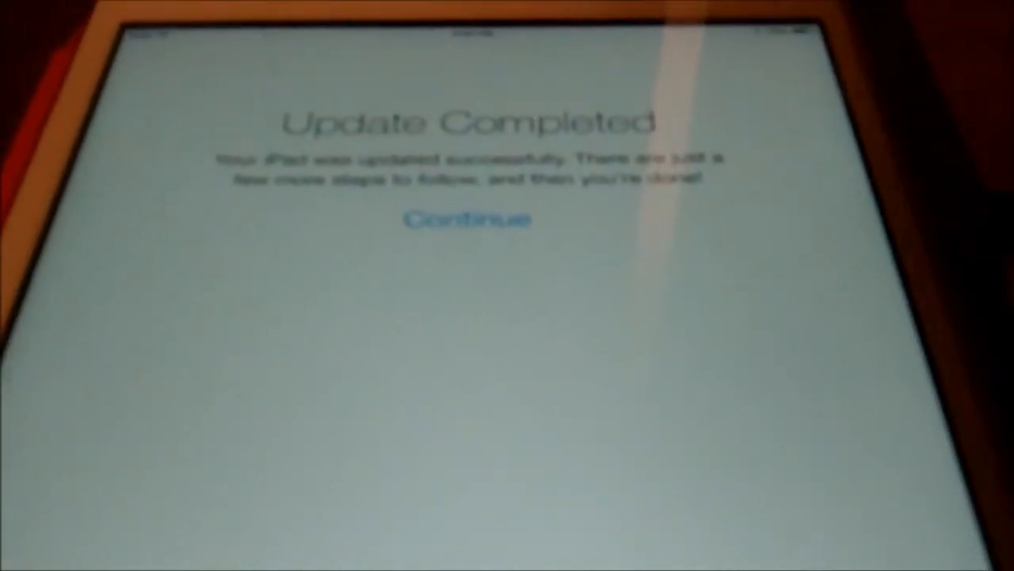
- Continue past the Update Completed screen into the remaining setup steps
left_click(467, 219)
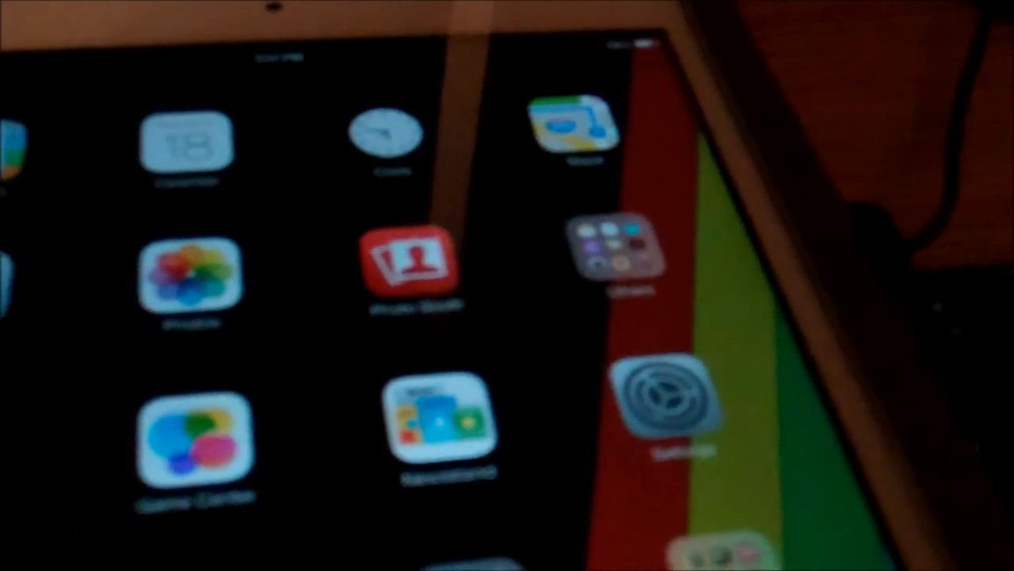
- Launch the Clock app from the home screen to show the World Clock view
left_click(387, 134)
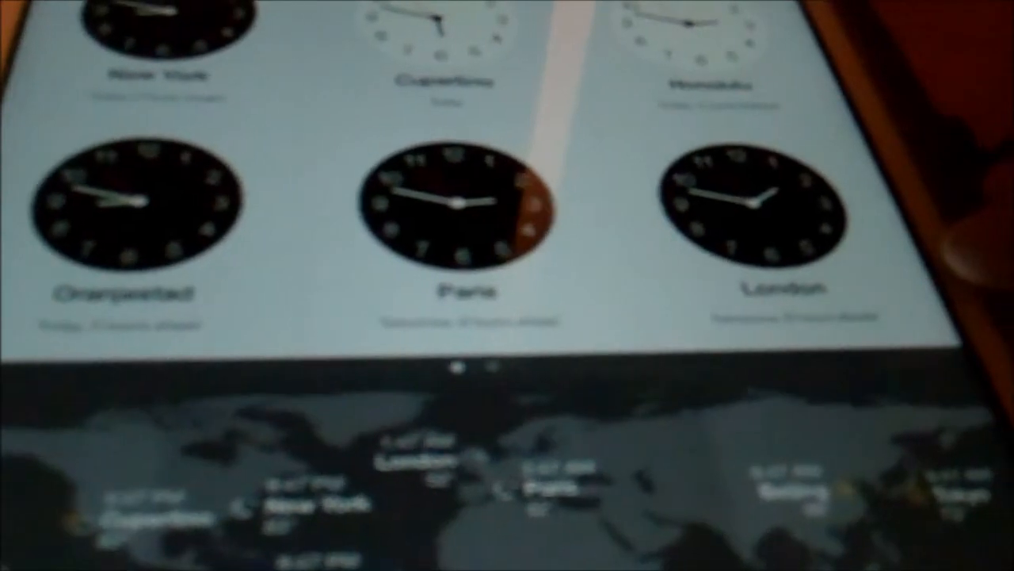